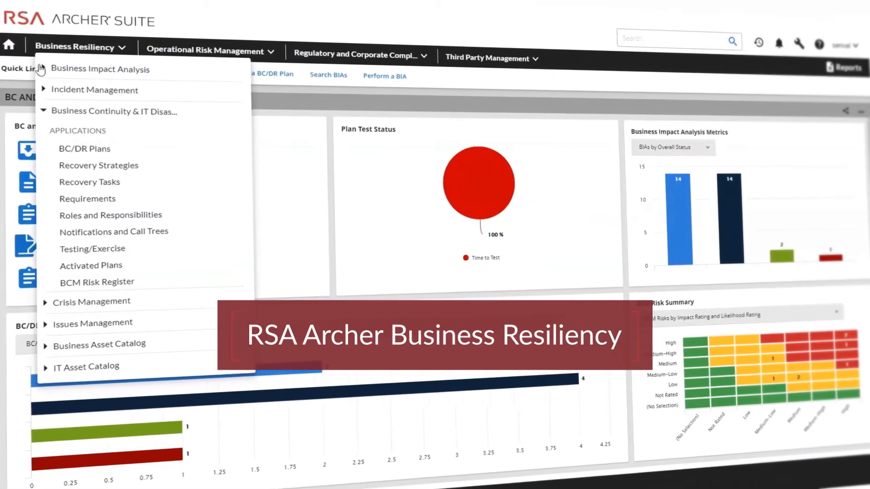
# Open the BCM Risk Register application from the Business Continuity & IT Disaster menu.
pyautogui.click(100, 69)
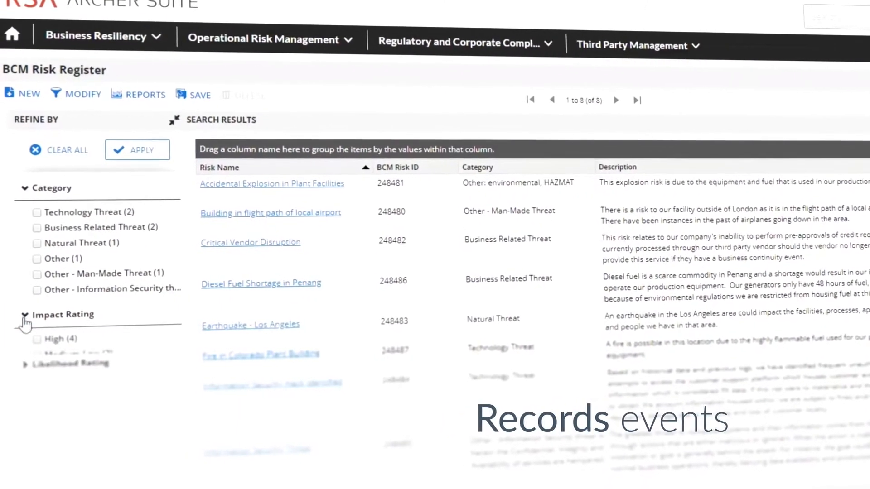
# Filter the risk register to High impact rating and open Information Security Hack Identified.
pyautogui.click(37, 339)
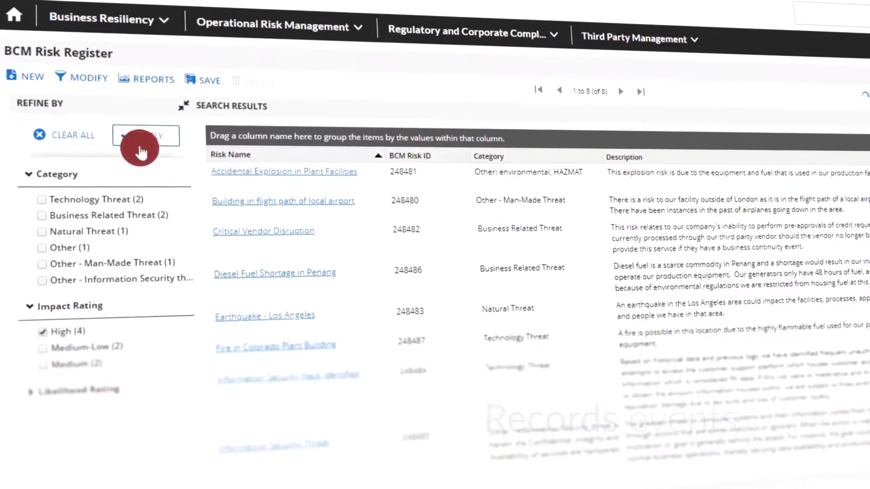
pyautogui.click(145, 135)
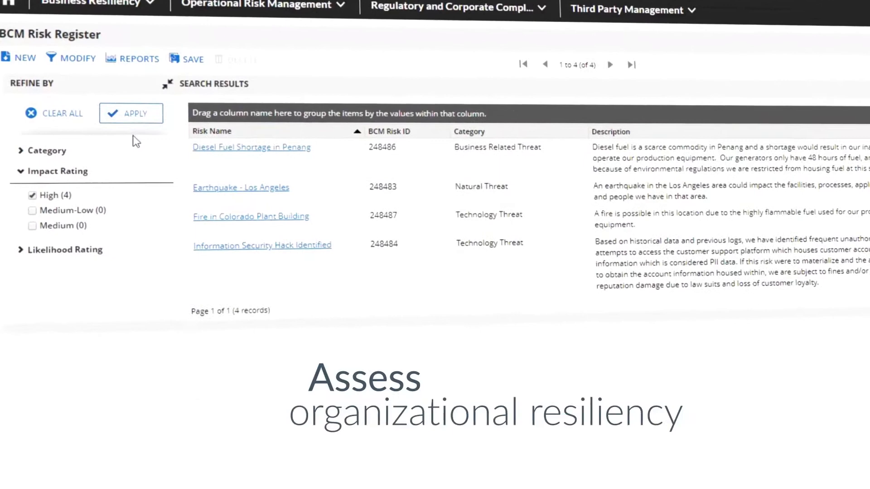
pyautogui.click(262, 246)
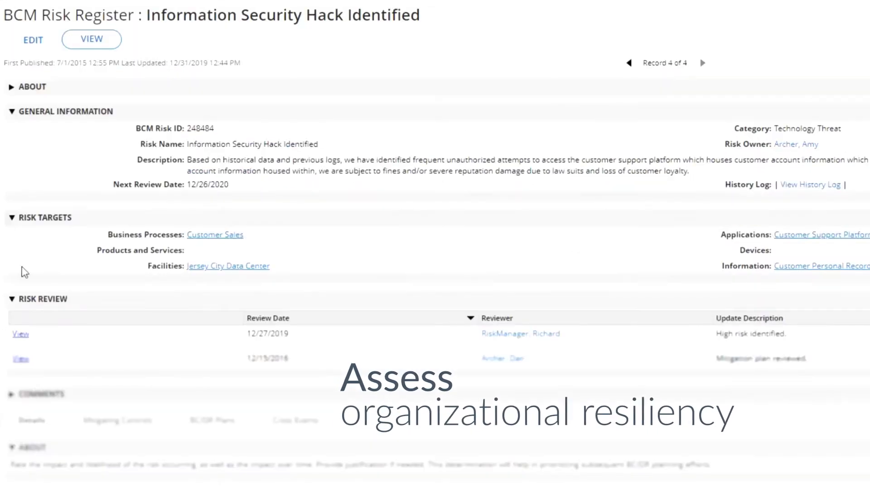
# Show the BC/DR Plans linked to the Information Security Hack Identified risk.
pyautogui.scroll(-3)
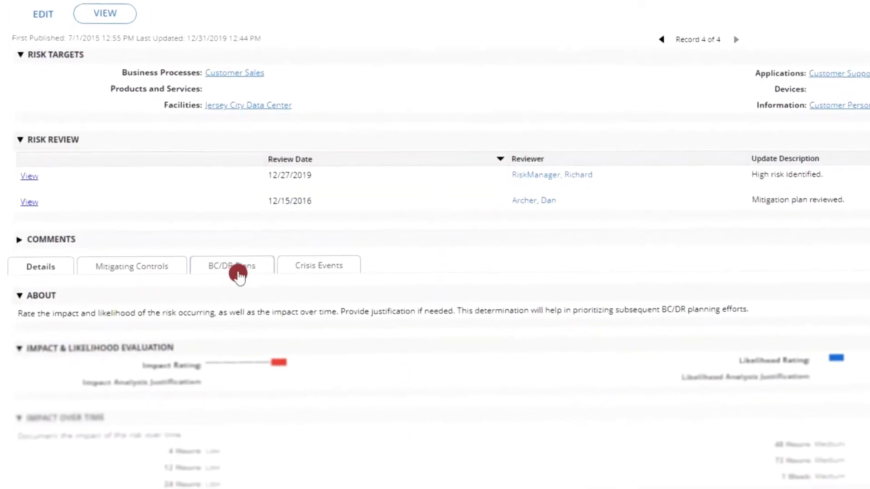
pyautogui.click(232, 266)
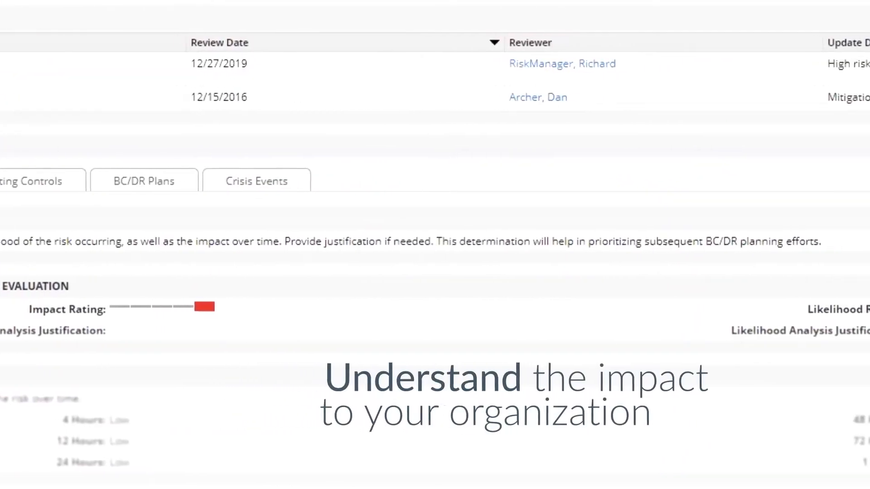
pyautogui.hscroll(3)
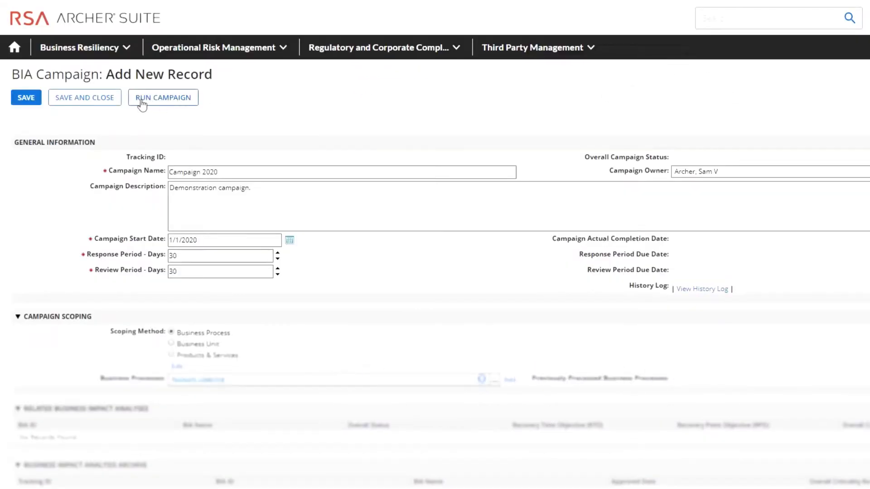
# Run Campaign 2020 and open its related Business Impact Analysis BIA-00066 for Account Opening.
pyautogui.click(26, 97)
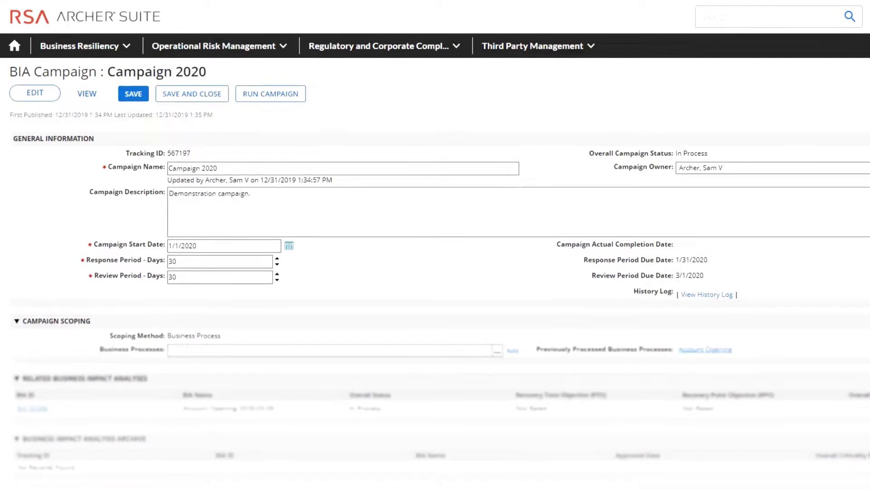
pyautogui.scroll(-3)
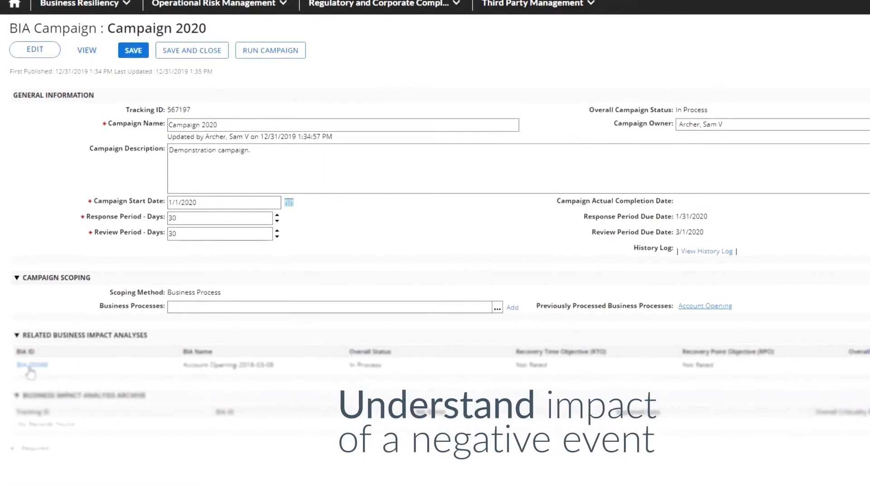
pyautogui.click(31, 365)
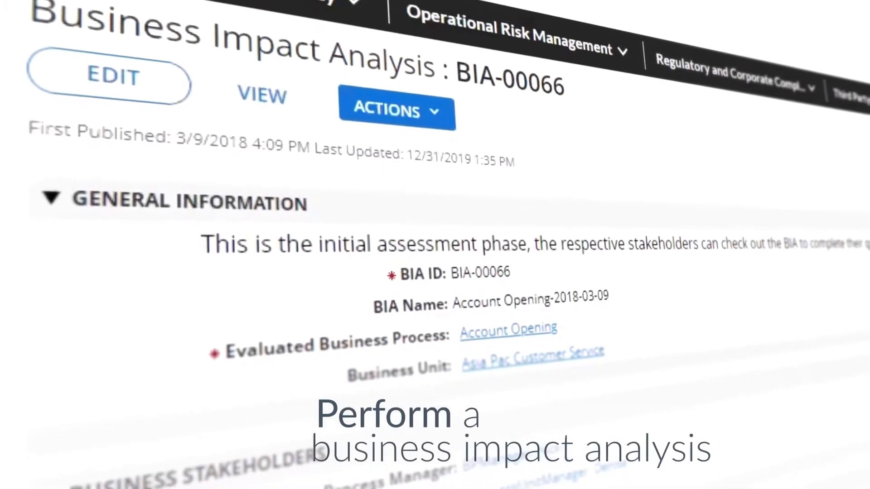
pyautogui.scroll(-3)
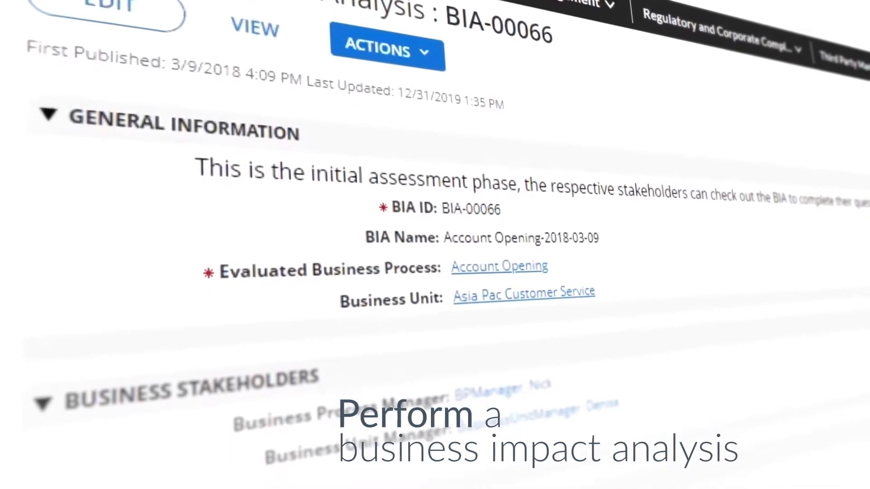
pyautogui.scroll(-3)
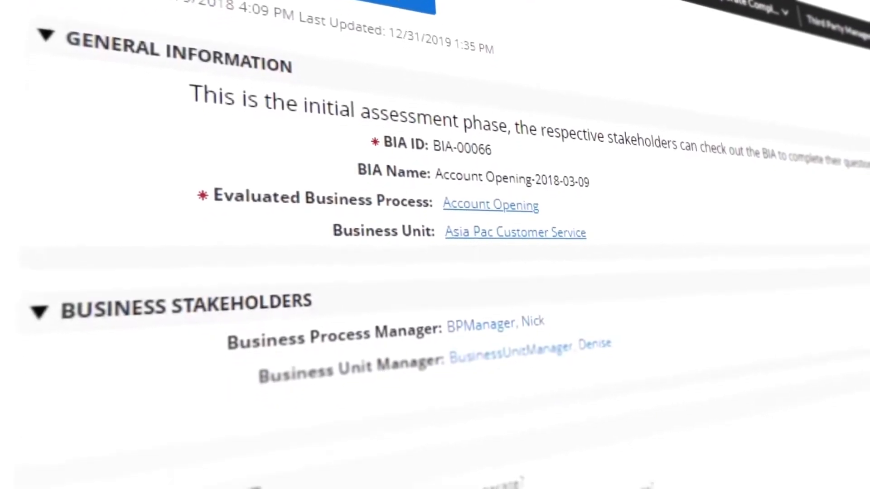
# Review the Data Confidentiality & Integrity ratings, 72-hour tolerance and 24-hour RPO under Strategic Impact.
pyautogui.click(302, 165)
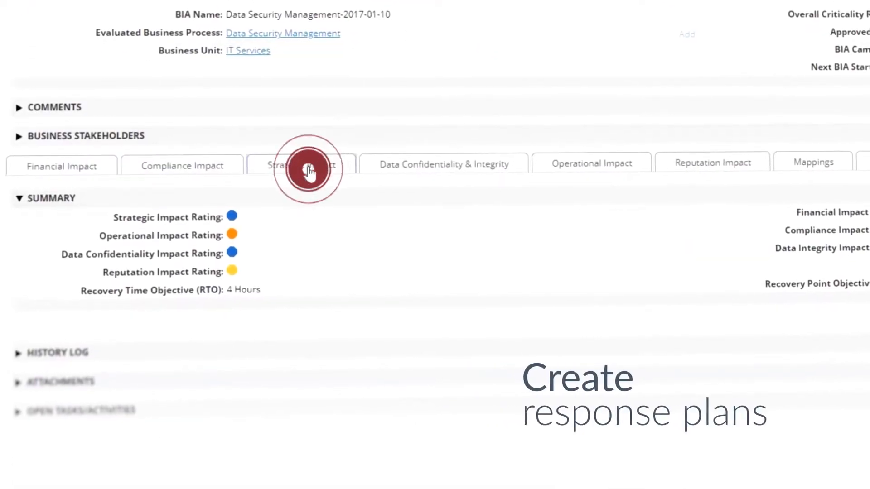
pyautogui.click(308, 165)
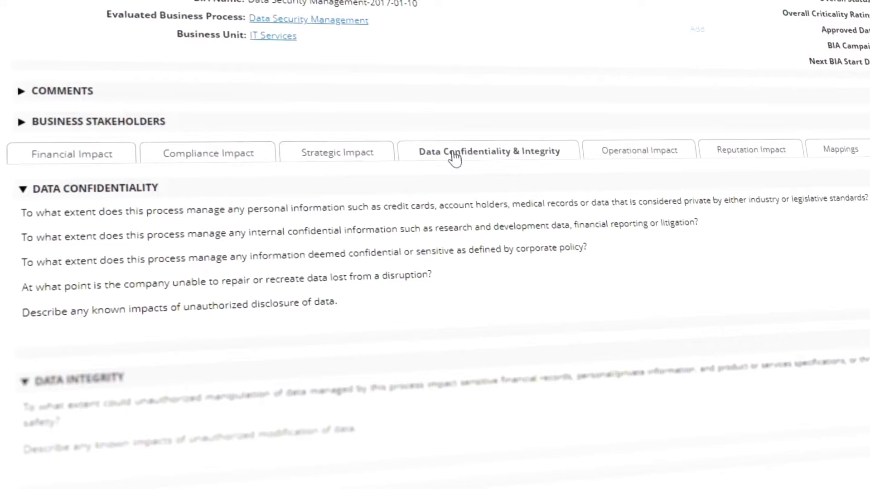
pyautogui.moveTo(327, 324)
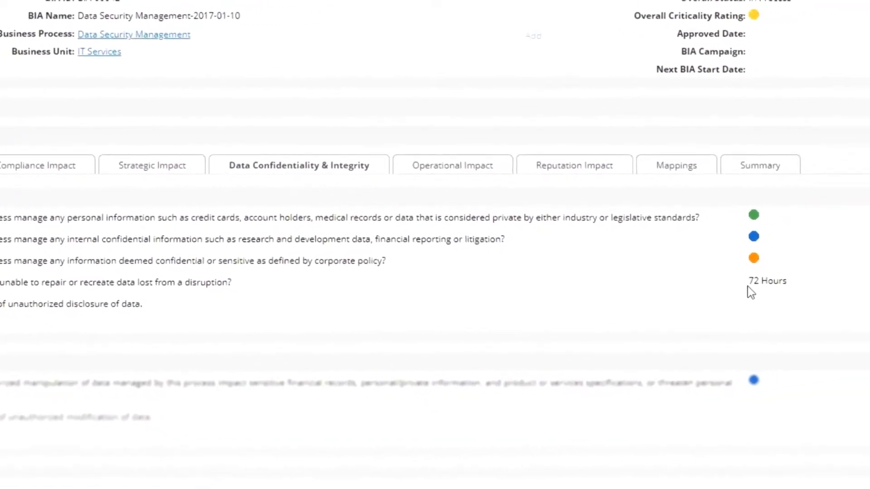
pyautogui.click(757, 170)
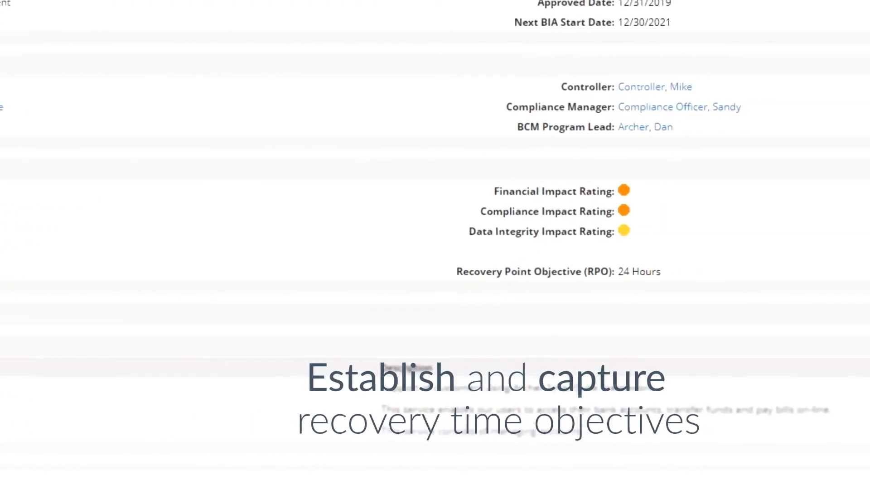
# Open the Account Opening - HNW Client process and show its BIA results with the 4-hour recovery objective.
pyautogui.scroll(3)
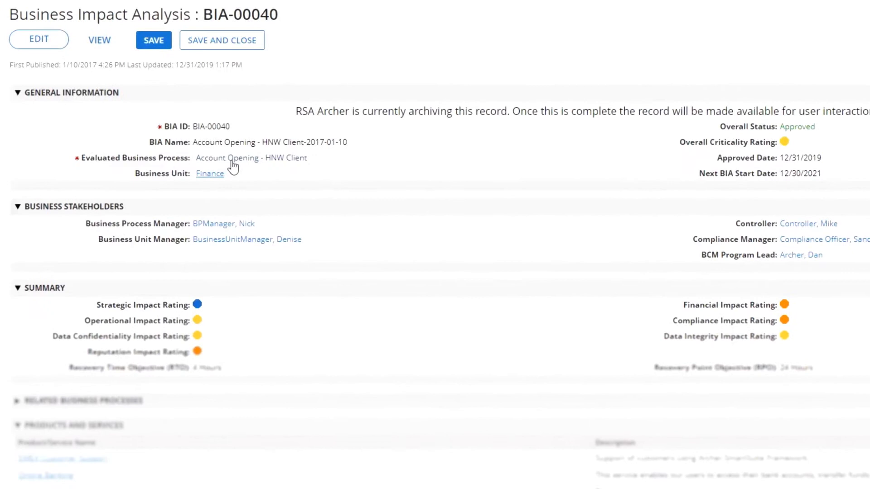
pyautogui.click(251, 157)
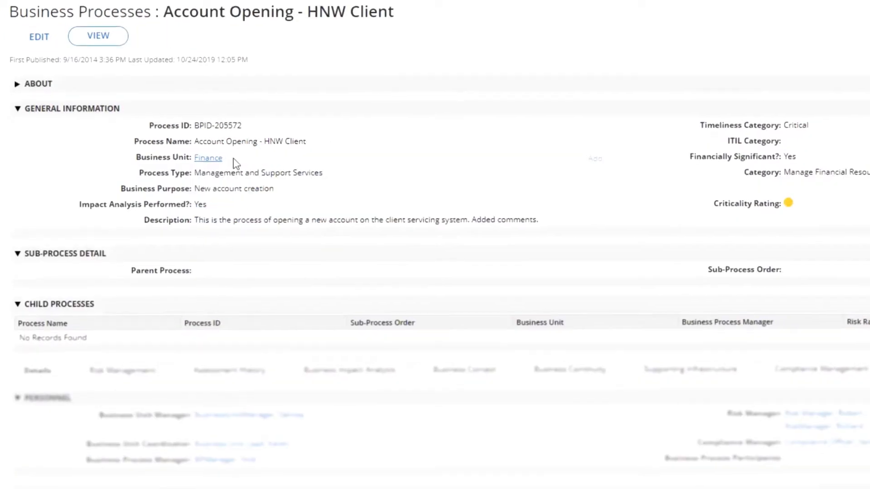
pyautogui.scroll(-3)
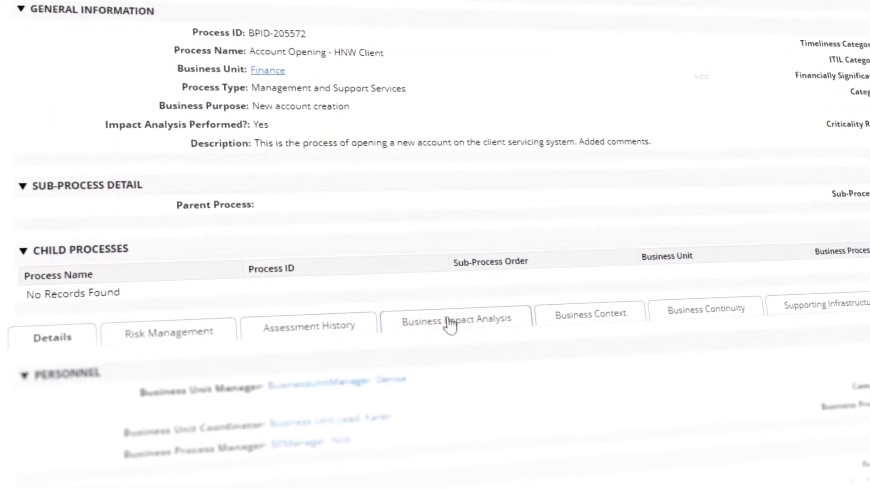
pyautogui.click(454, 320)
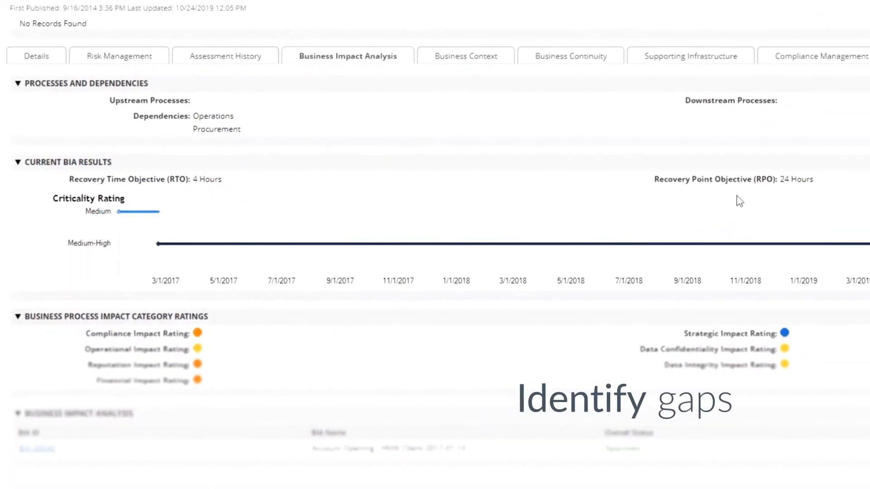
pyautogui.hscroll(3)
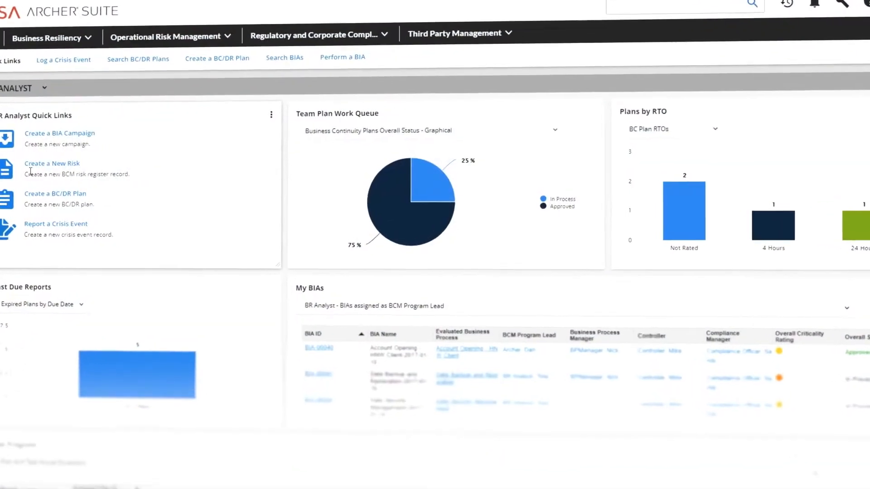
pyautogui.click(554, 130)
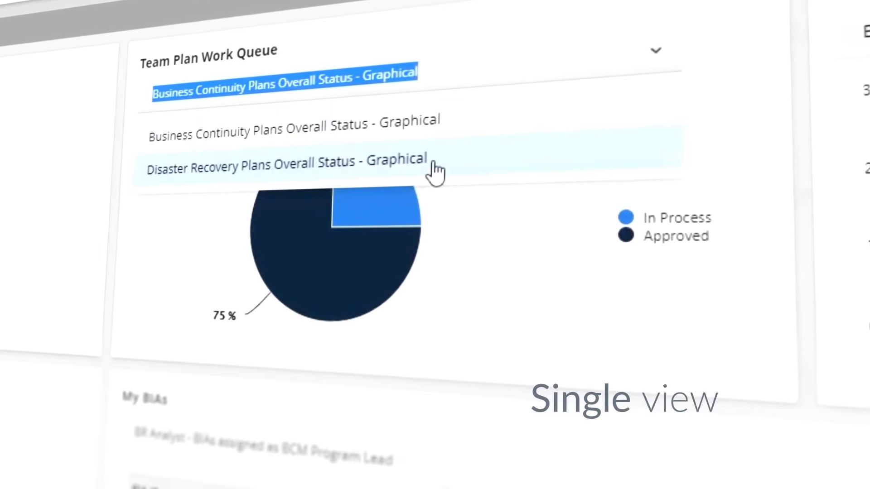
pyautogui.click(283, 167)
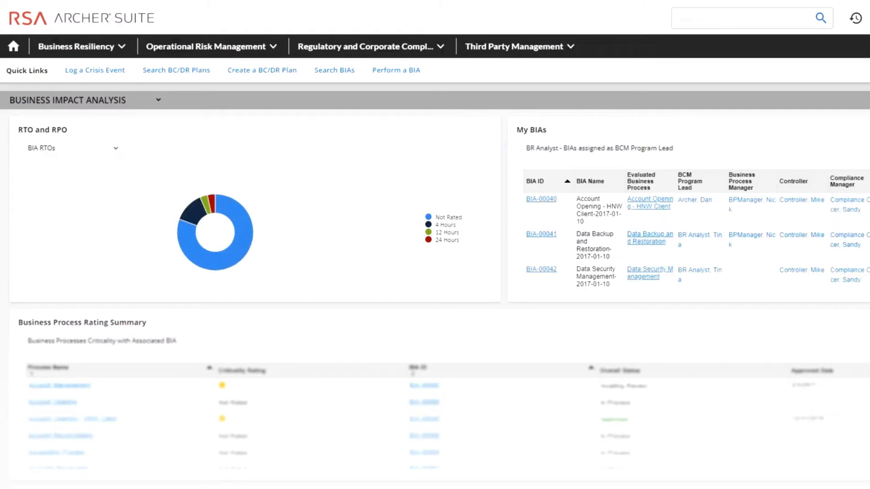
pyautogui.click(158, 100)
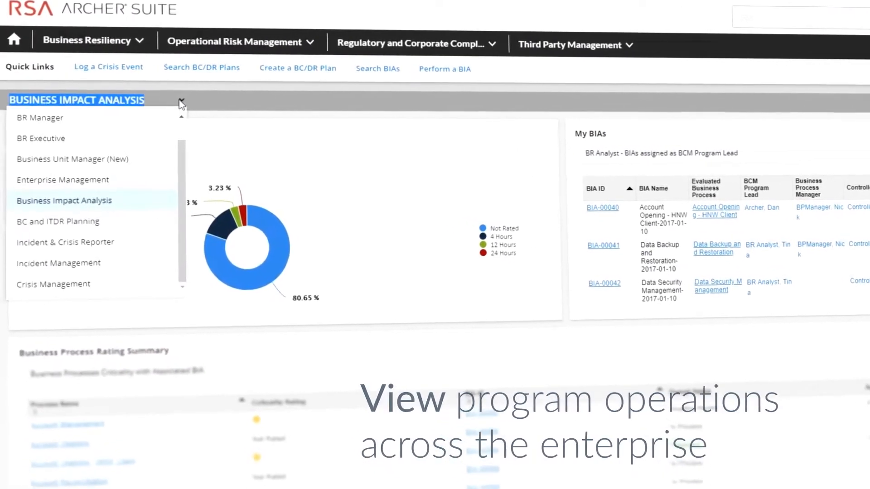
pyautogui.click(54, 314)
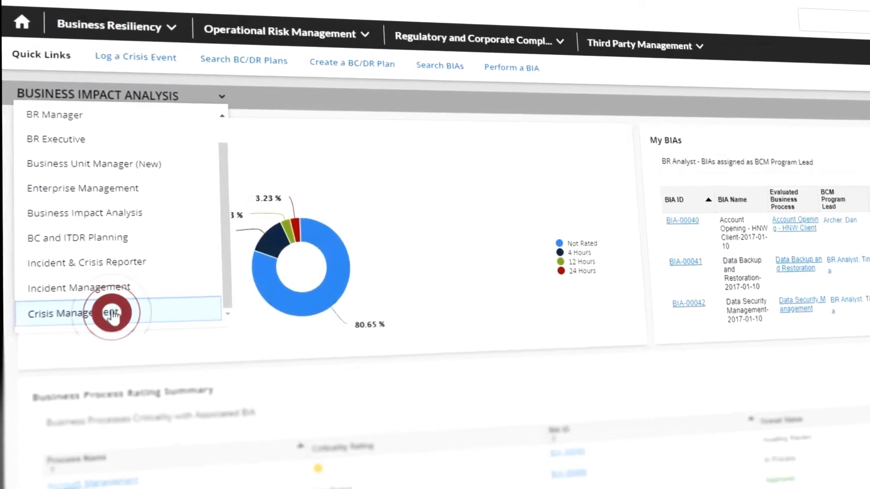
pyautogui.click(73, 313)
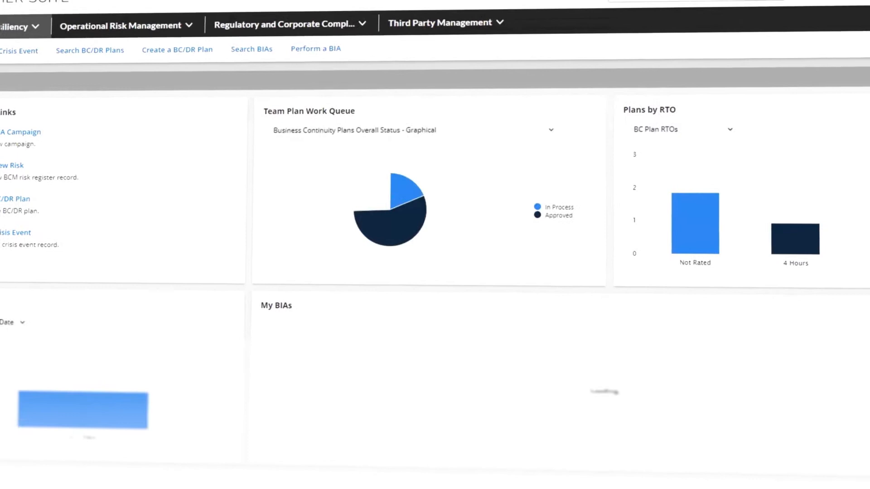
pyautogui.scroll(-3)
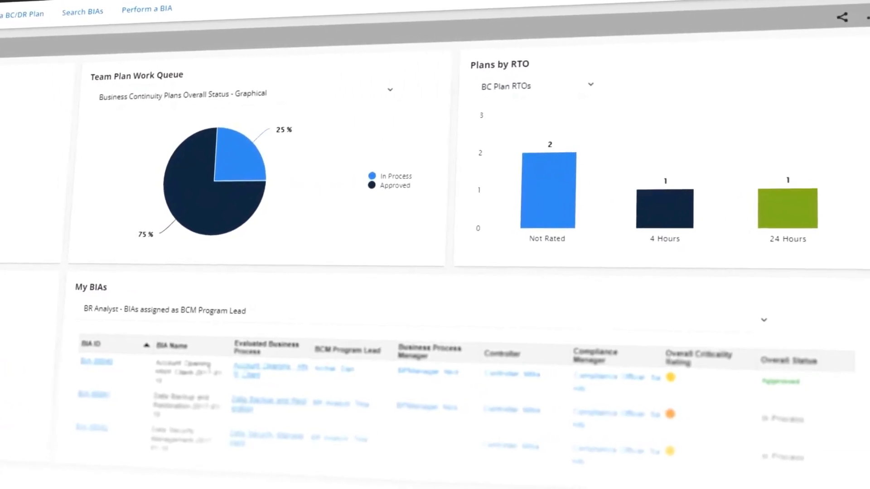